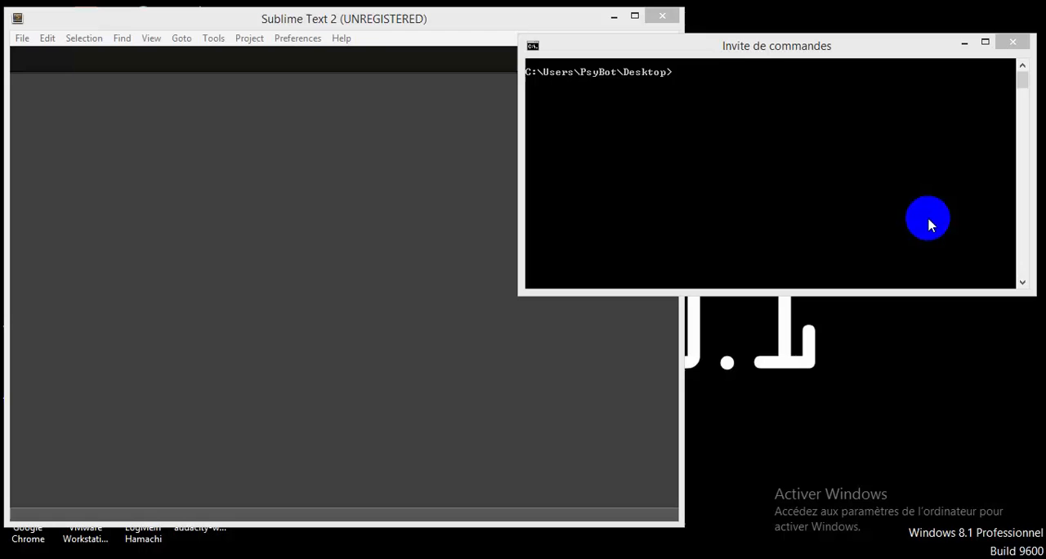
pyautogui.moveTo(683, 352)
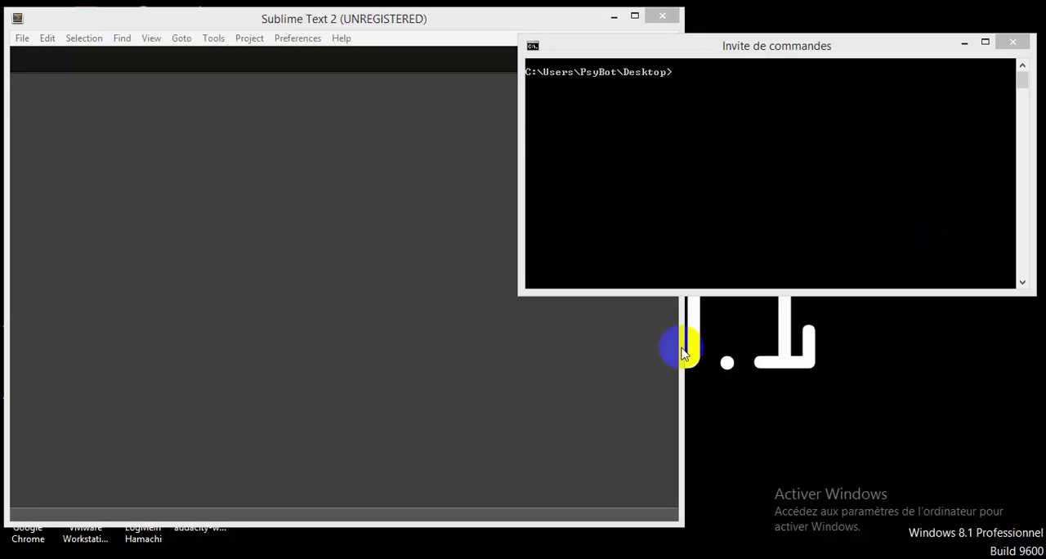
pyautogui.moveTo(527, 65)
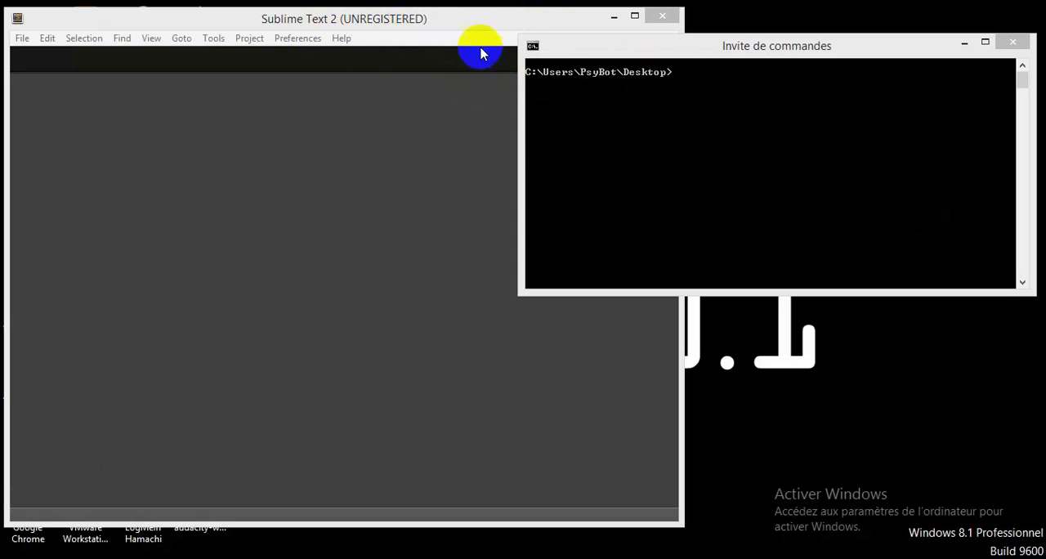
pyautogui.moveTo(667, 75)
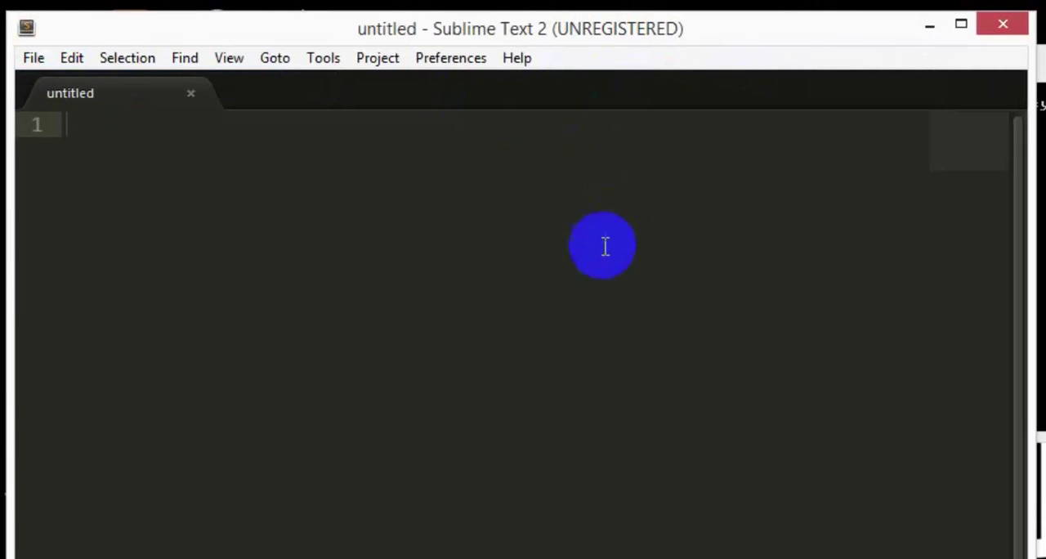
pyautogui.moveTo(304, 172)
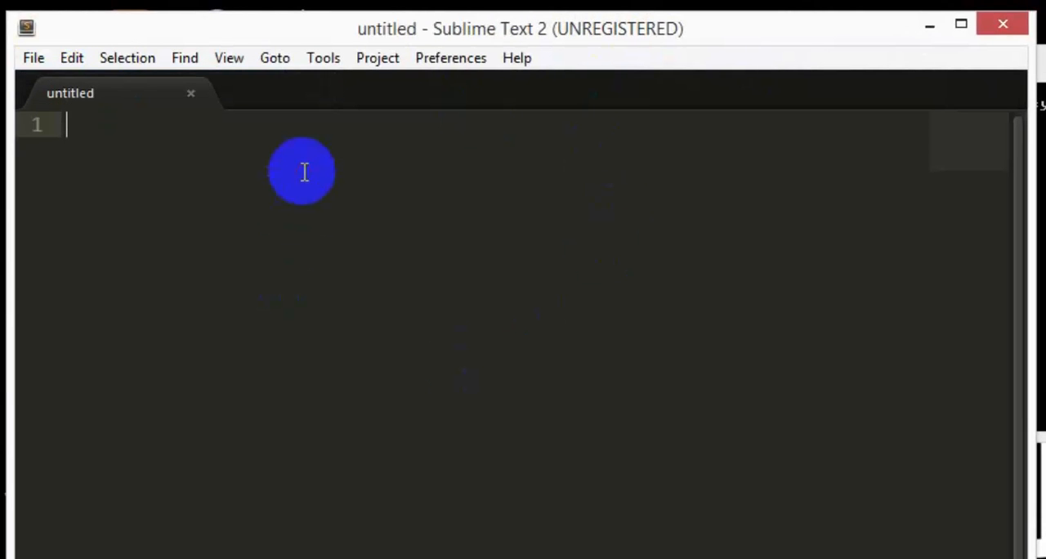
# Write the single Ruby line puts "Hello world" on line 1 of the untitled file.
pyautogui.write('puts')
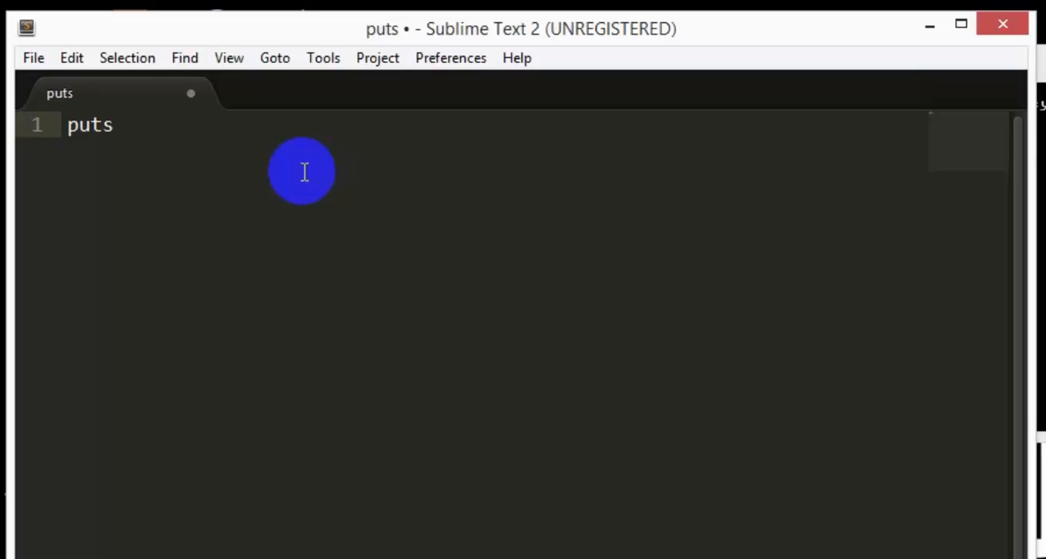
pyautogui.write('"')
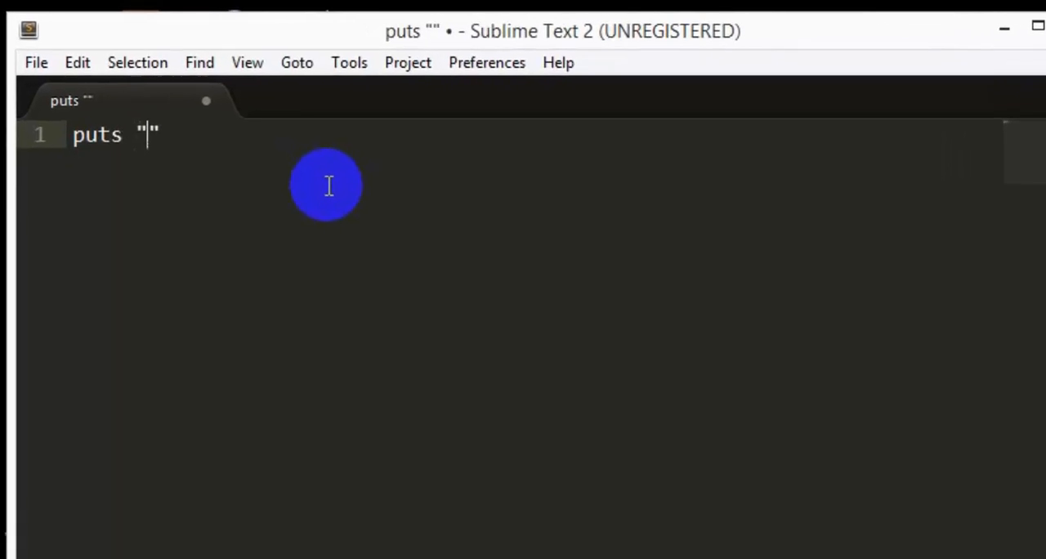
pyautogui.write('Hellow')
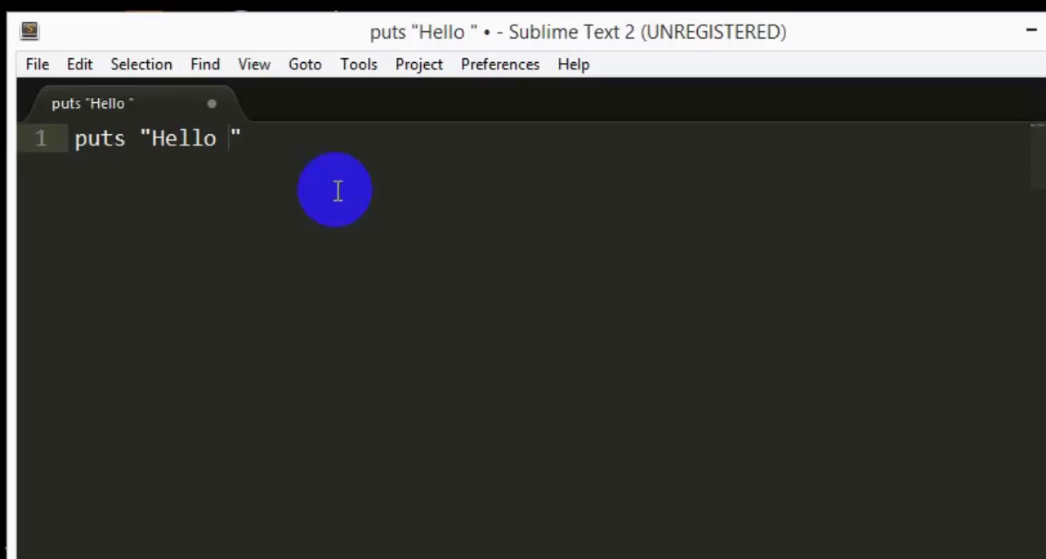
pyautogui.write('world')
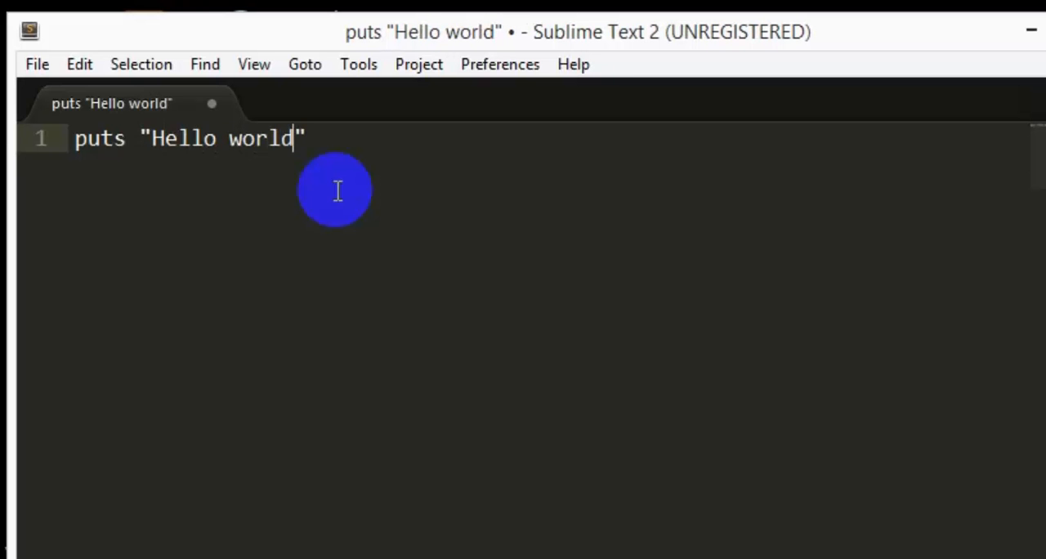
# Save the script to the Desktop as a file named hello via Save As.
pyautogui.click(36, 64)
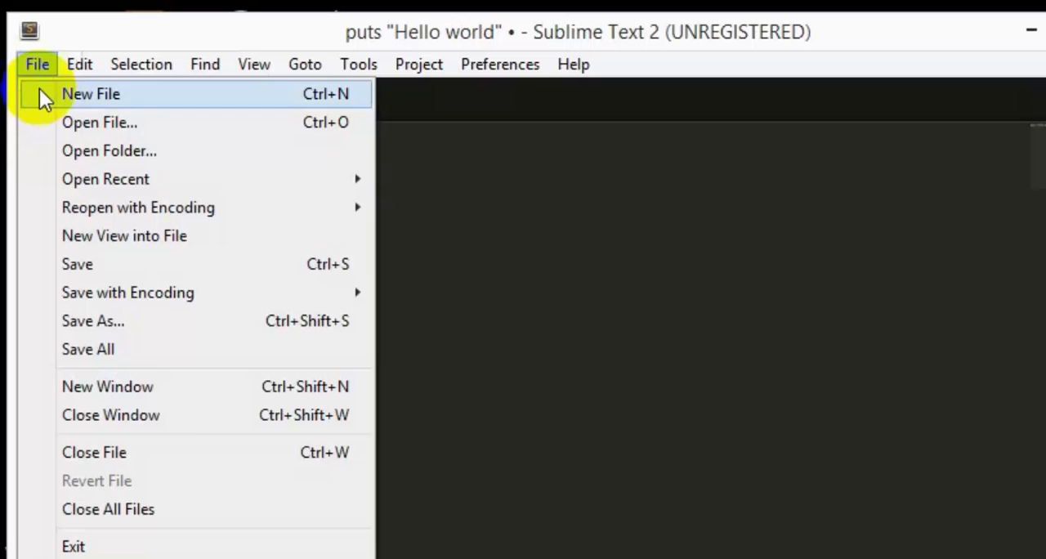
pyautogui.moveTo(91, 320)
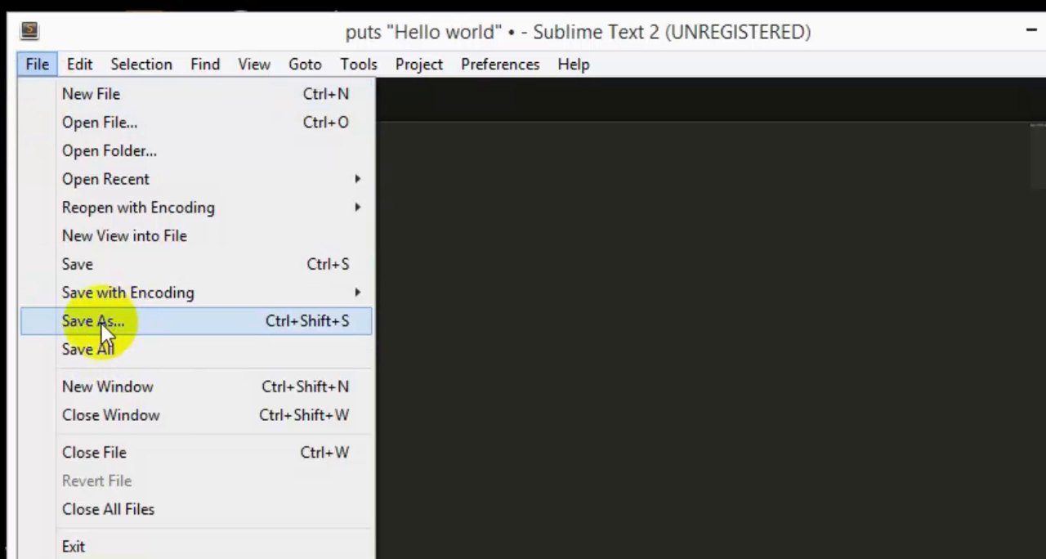
pyautogui.click(91, 321)
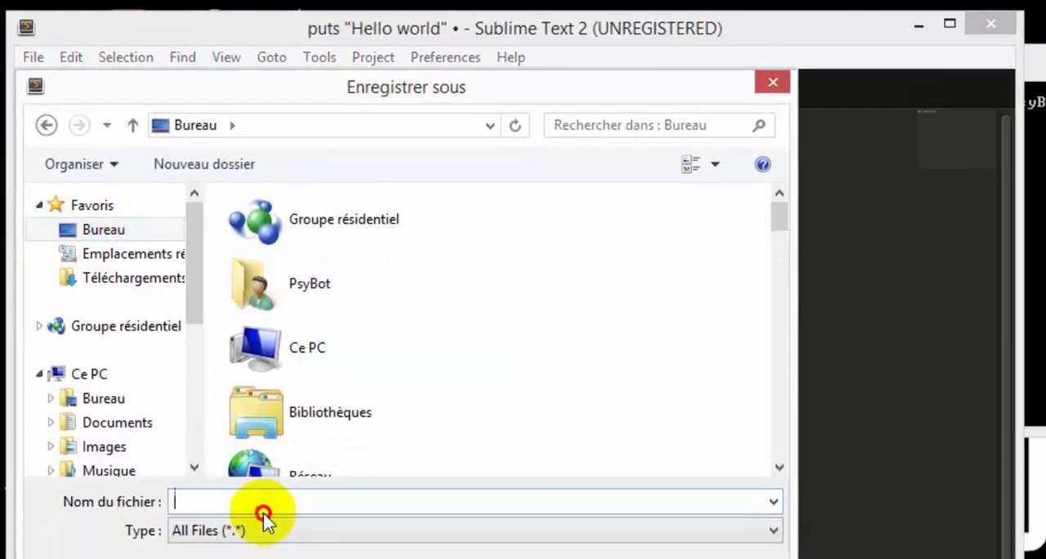
pyautogui.write('he')
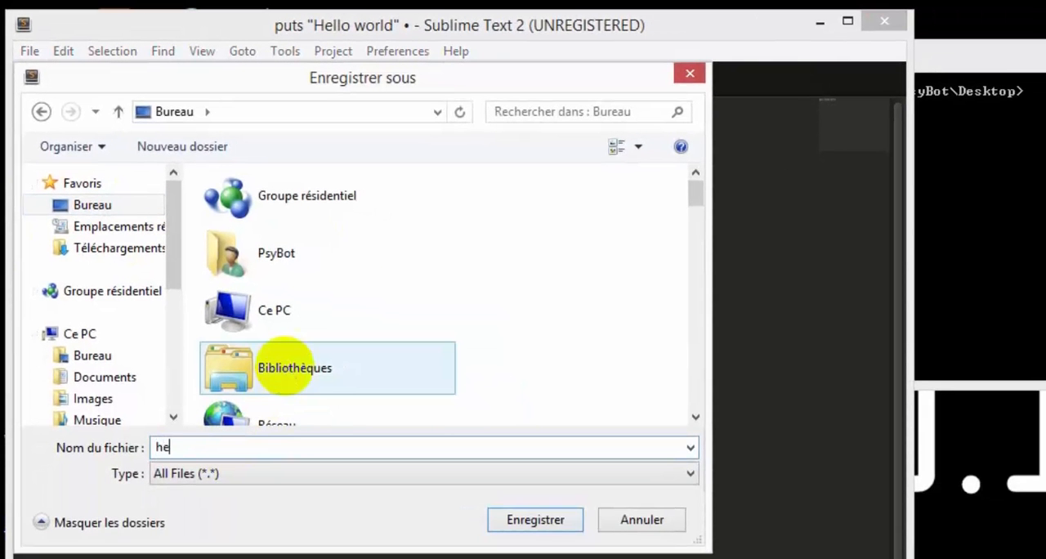
pyautogui.click(690, 475)
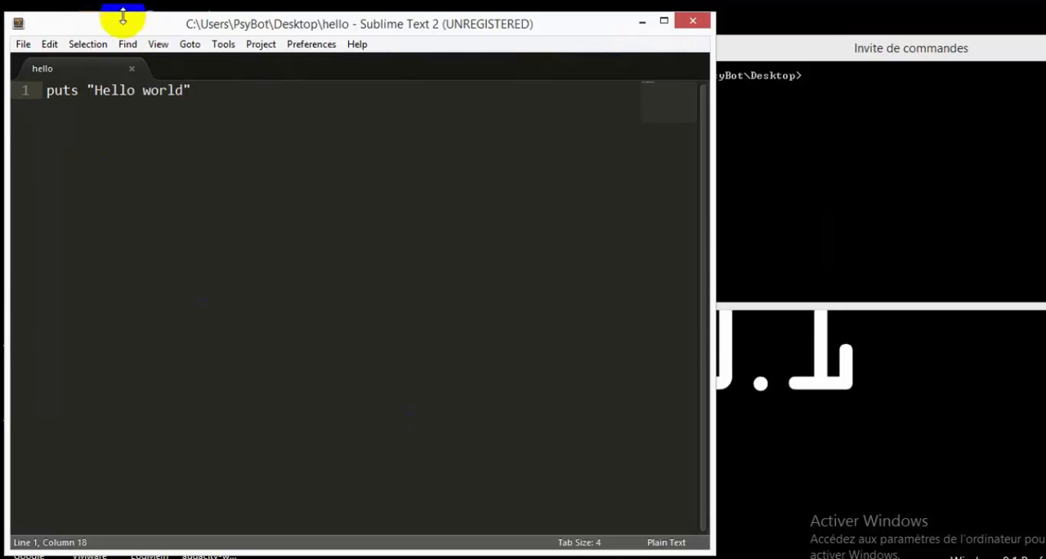
# Run ruby hello in Command Prompt so it prints Hello world.
pyautogui.click(870, 47)
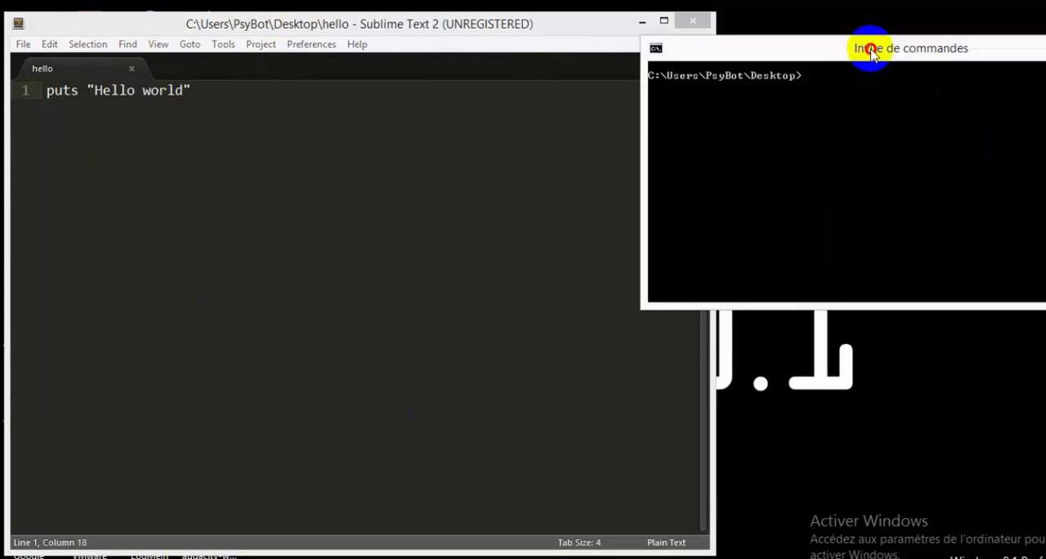
pyautogui.moveTo(870, 48); pyautogui.dragTo(561, 108)
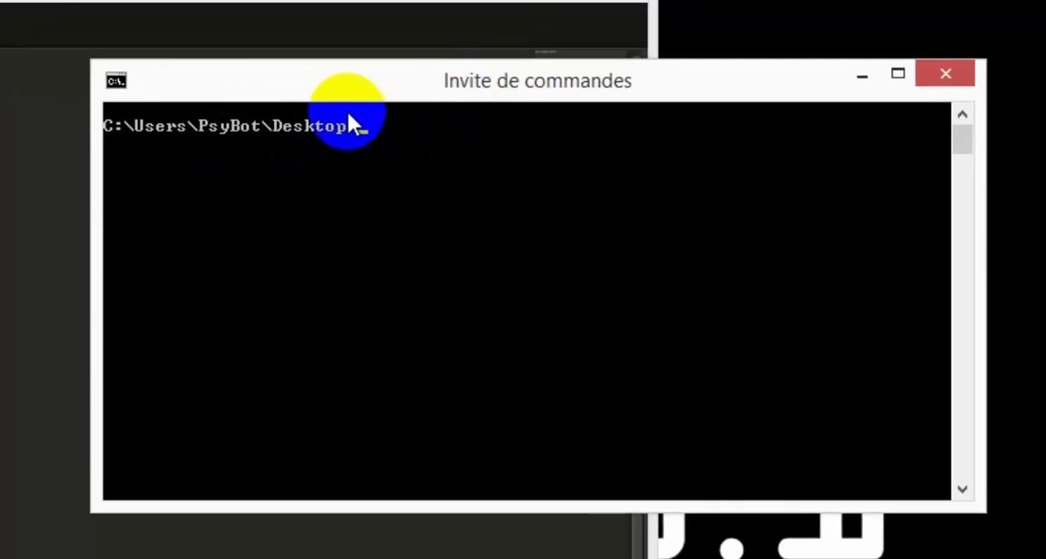
pyautogui.moveTo(357, 155)
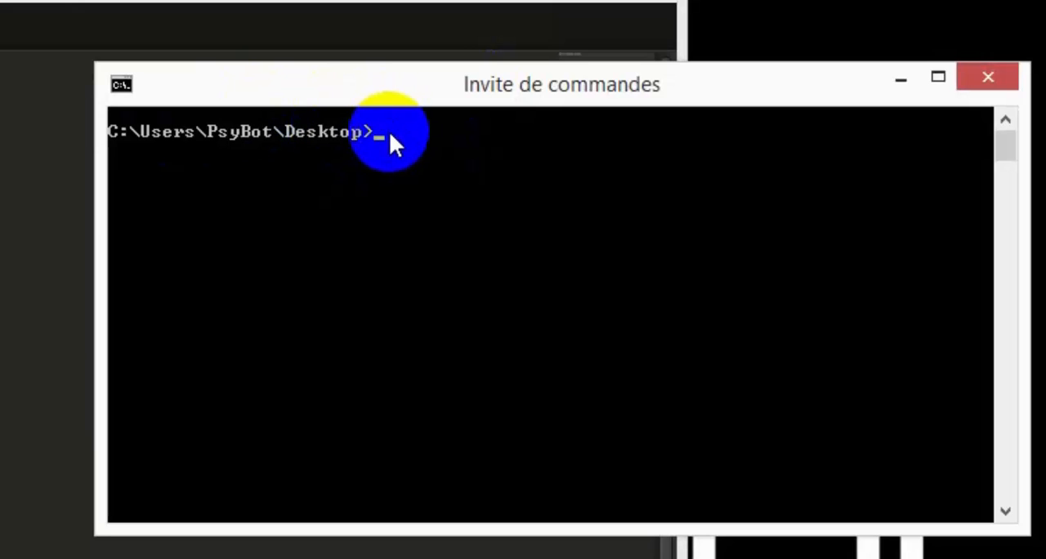
pyautogui.moveTo(444, 144)
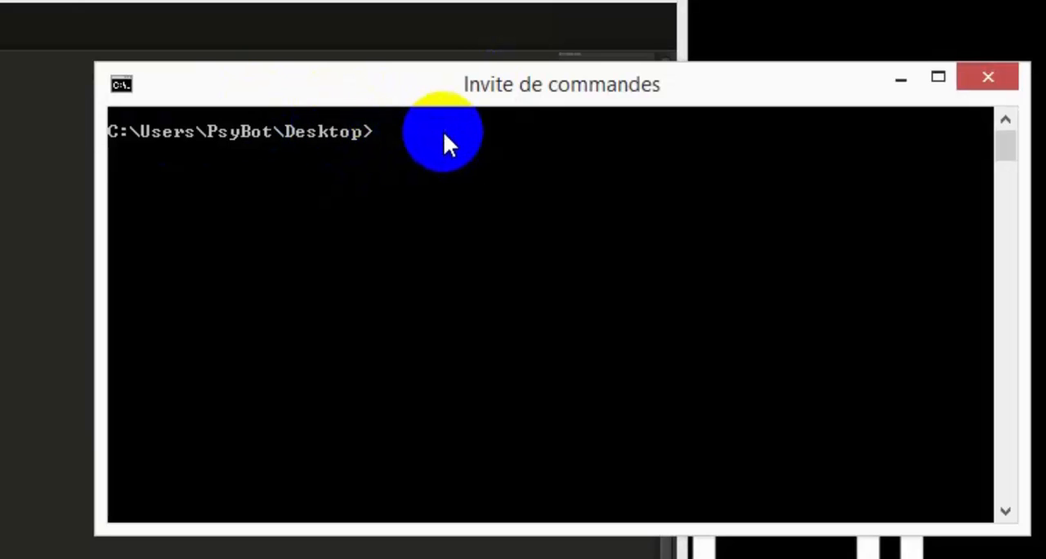
pyautogui.write('ruby')
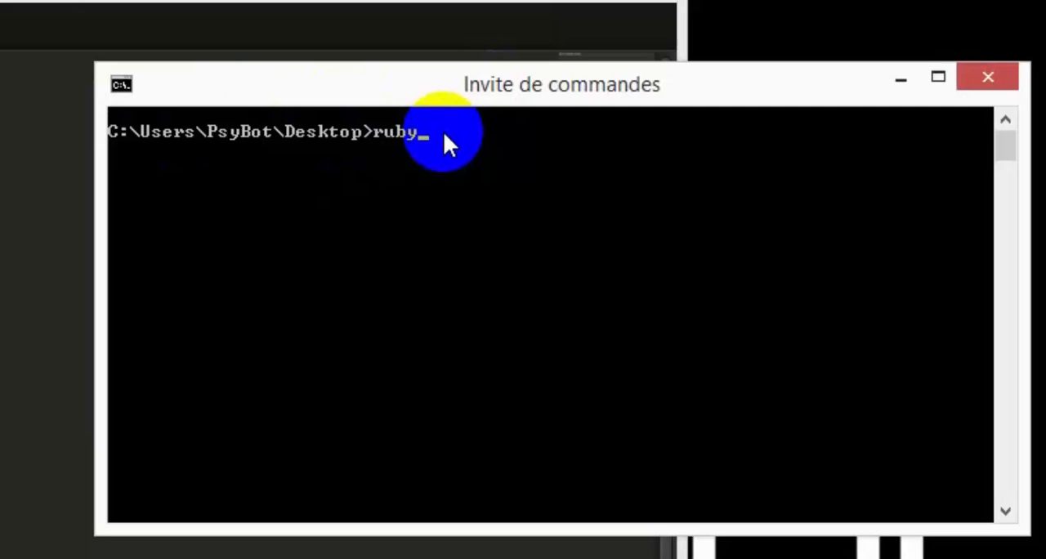
pyautogui.write('hell')
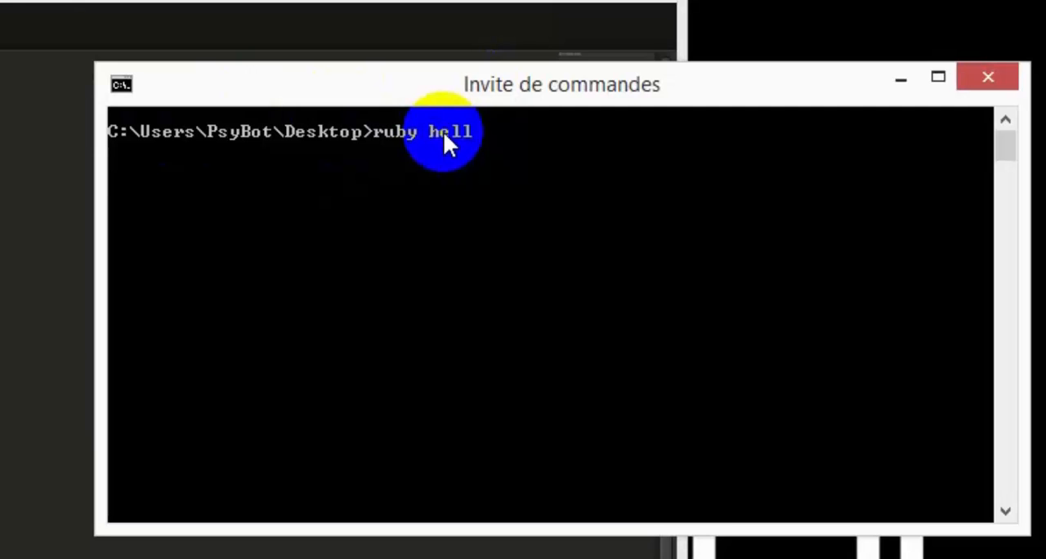
pyautogui.press('Return')
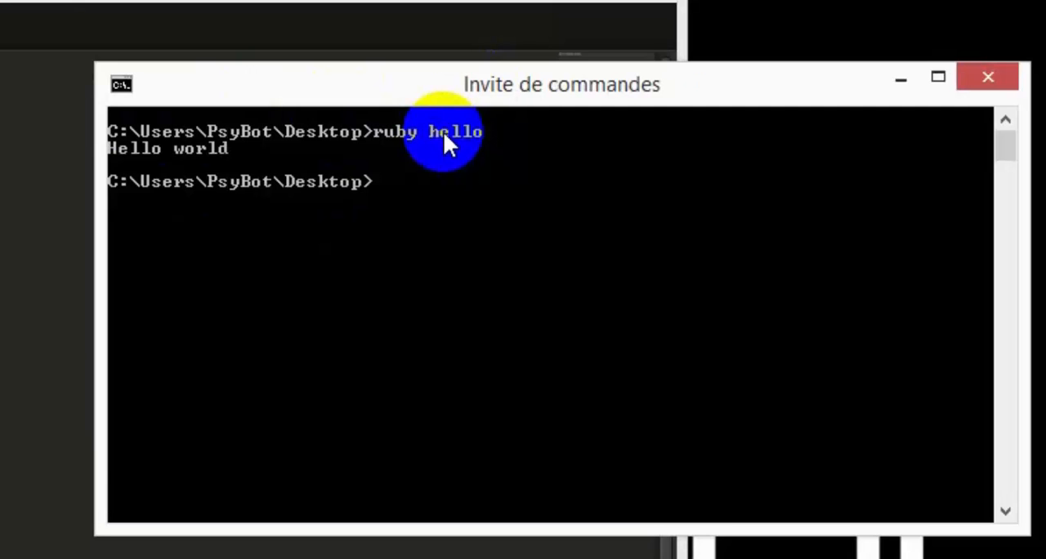
pyautogui.moveTo(151, 163)
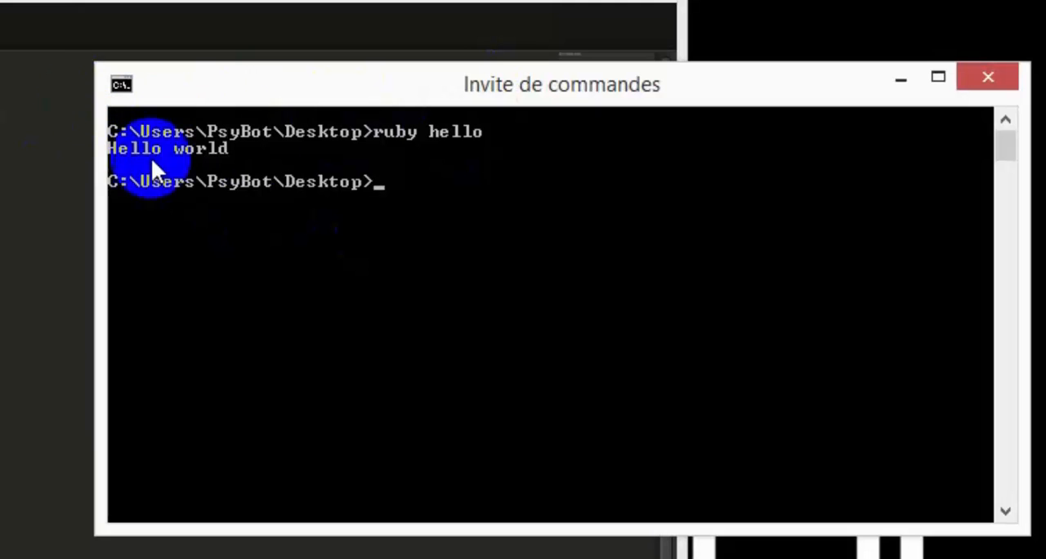
pyautogui.moveTo(134, 147)
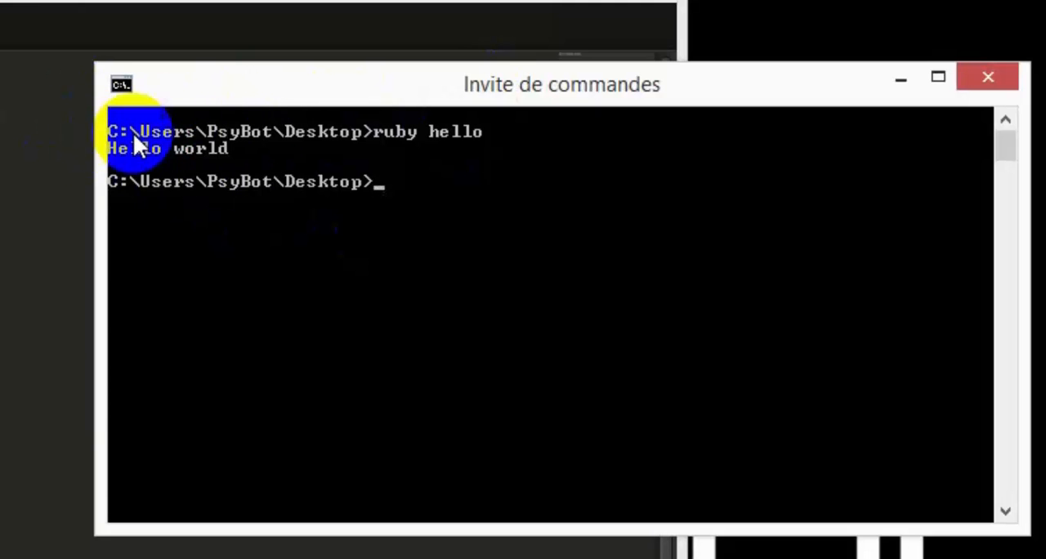
pyautogui.moveTo(221, 147)
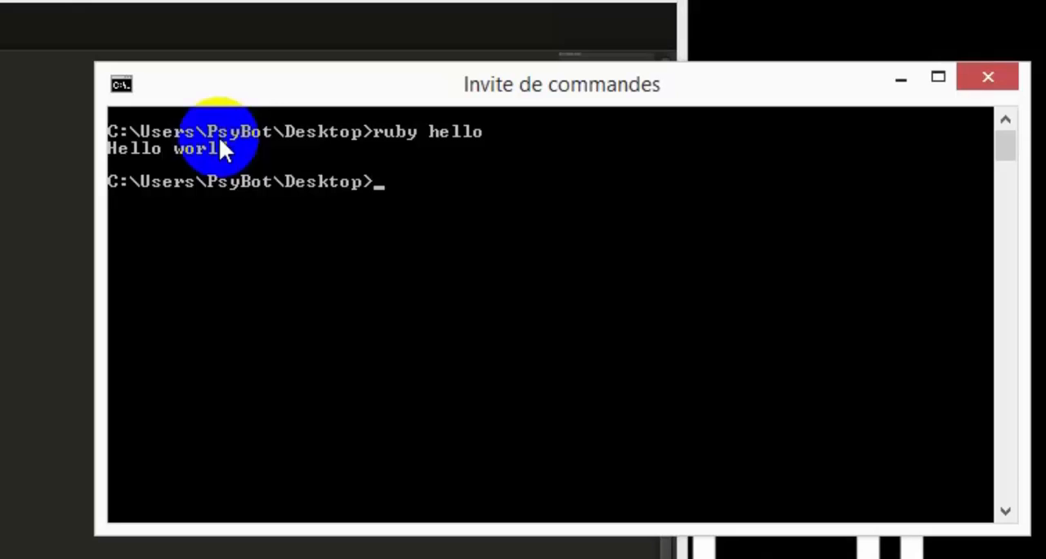
pyautogui.moveTo(723, 245)
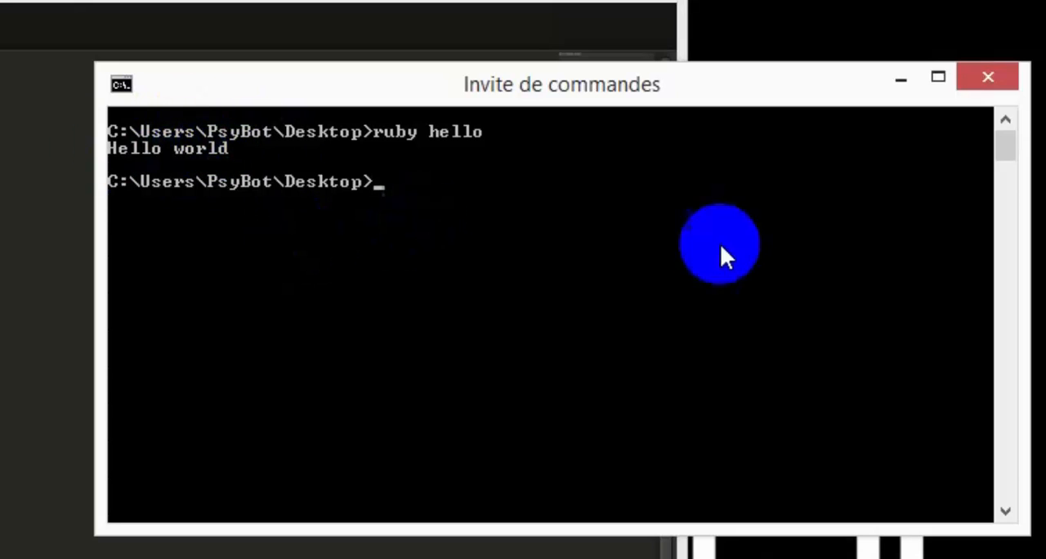
pyautogui.moveTo(262, 164)
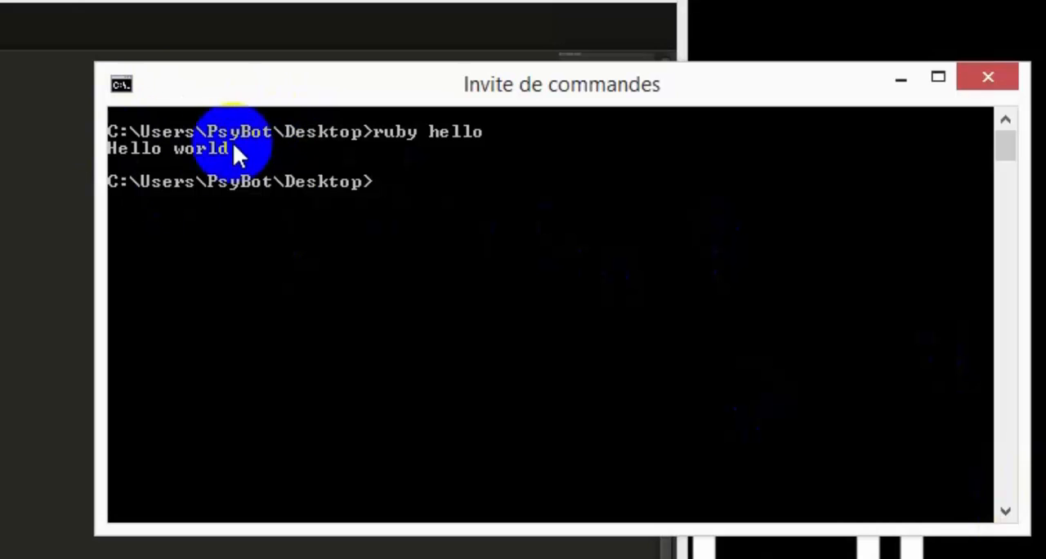
pyautogui.moveTo(356, 172)
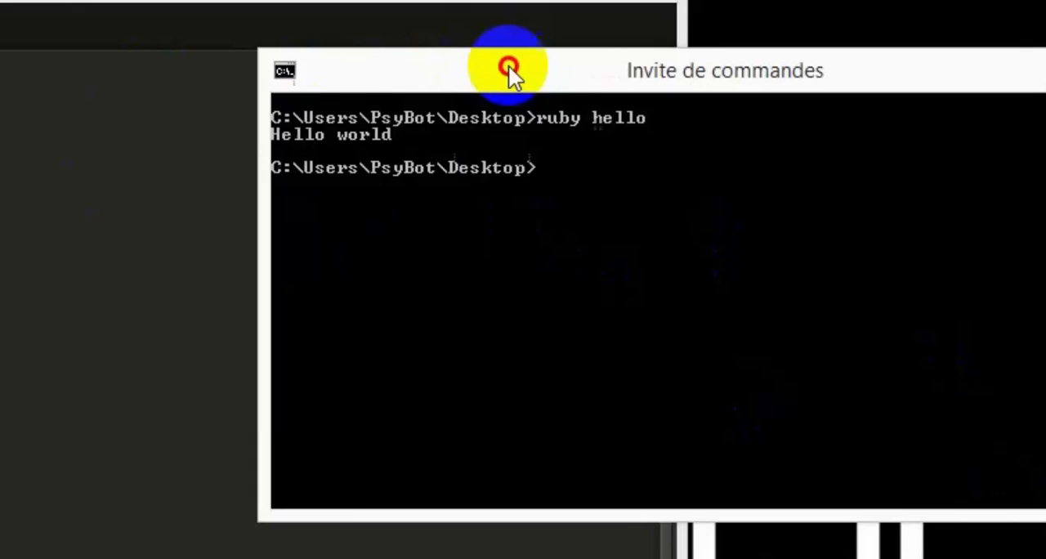
# Move the Command Prompt window back beside the editor showing script and output together.
pyautogui.moveTo(510, 70); pyautogui.dragTo(608, 33)
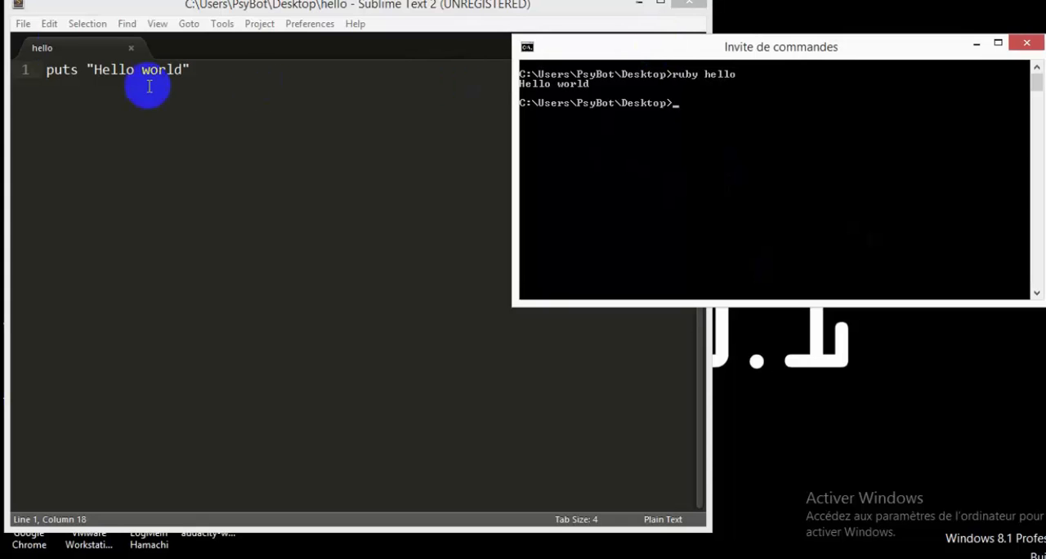
pyautogui.moveTo(320, 142)
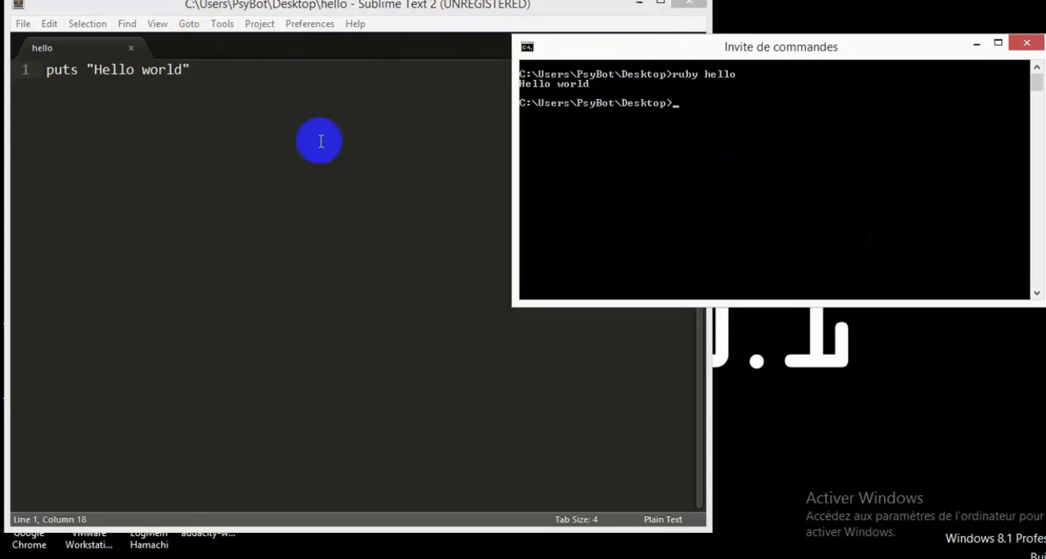